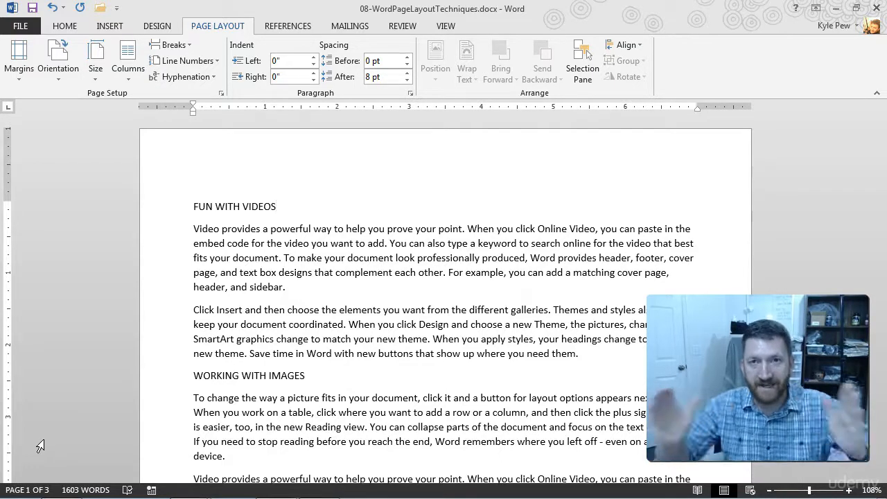
- Sketch a page outline with two side-by-side column boxes and a short line atop the left one
click(274, 206)
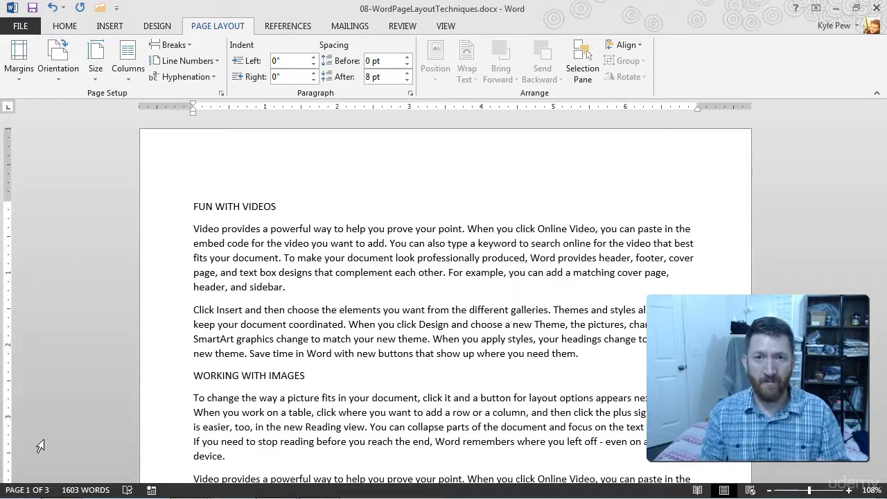
click(274, 207)
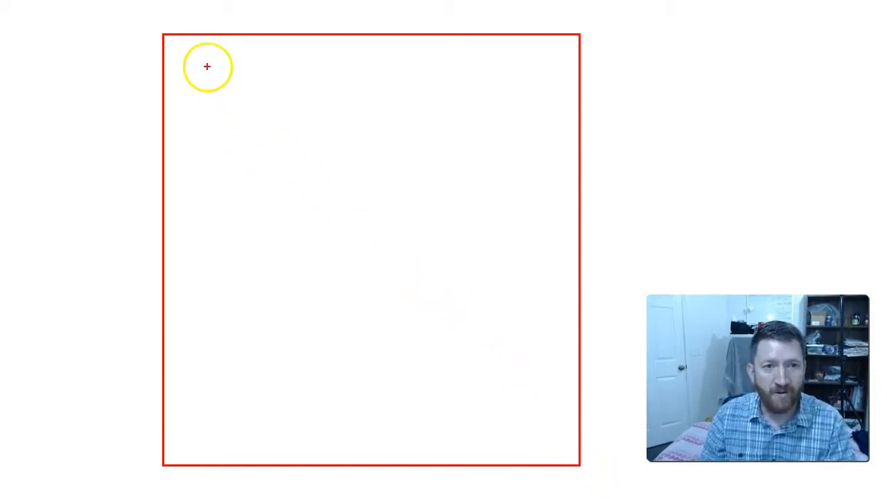
drag(207, 66, 534, 415)
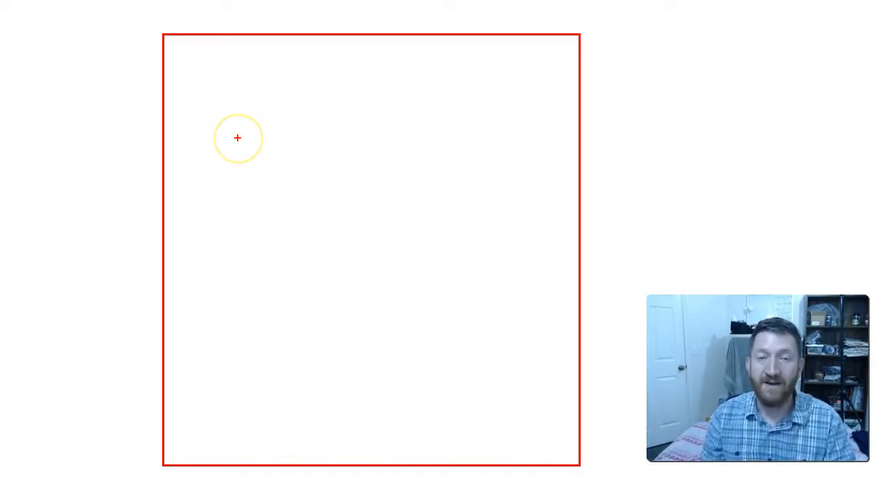
mouse_move(206, 88)
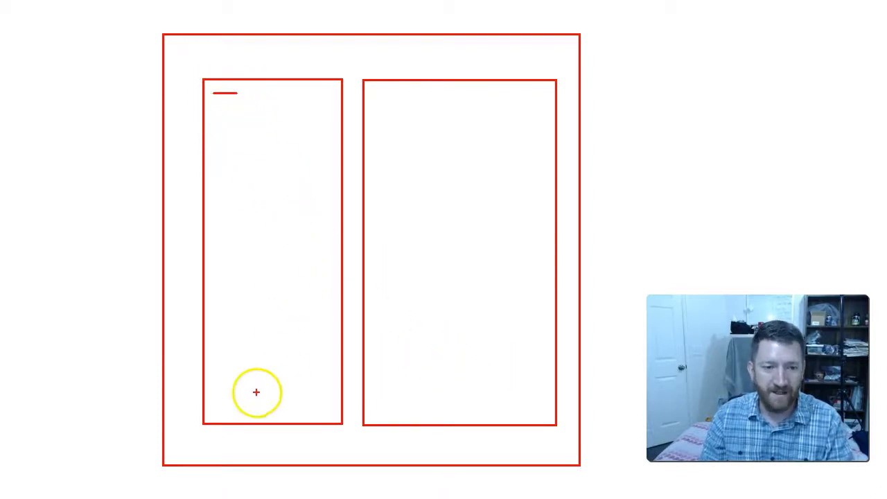
drag(260, 108, 261, 409)
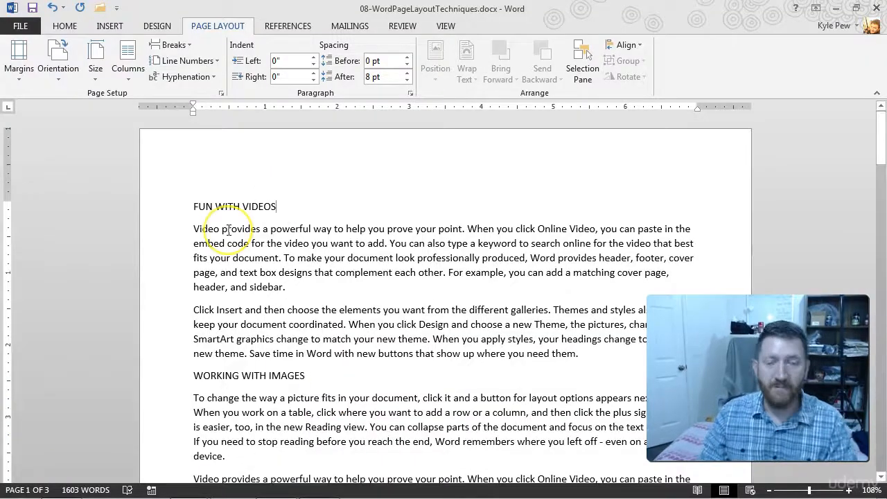
mouse_move(221, 152)
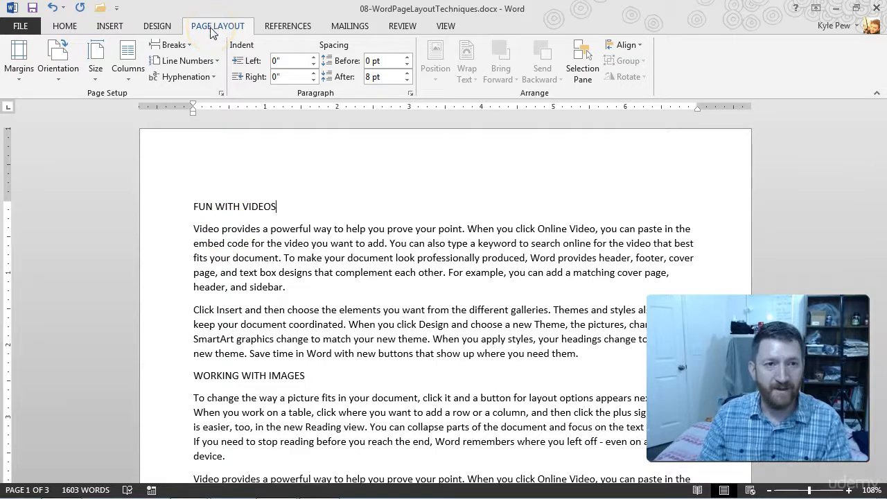
mouse_move(128, 58)
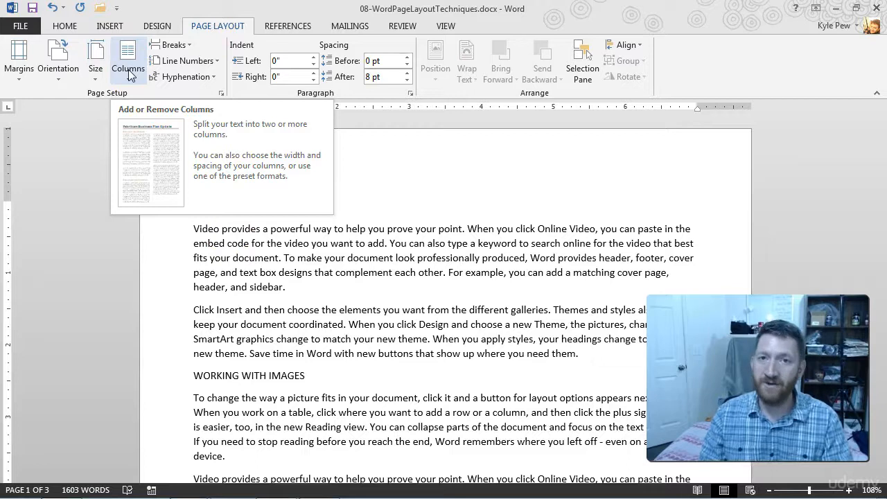
- Lay the document text out in two equal columns and review all three pages
click(127, 58)
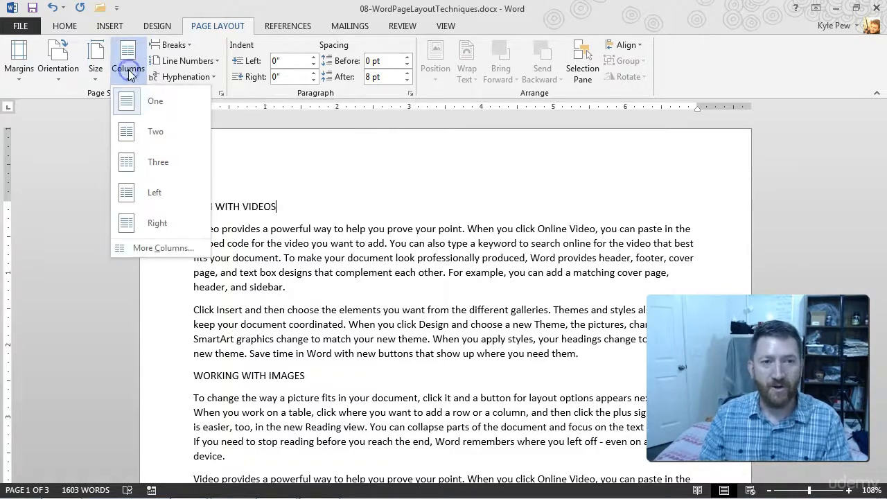
mouse_move(146, 222)
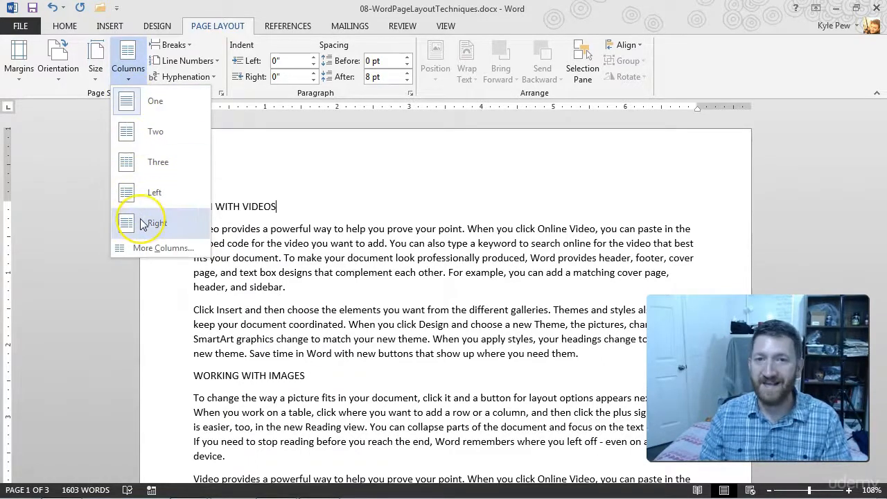
mouse_move(141, 201)
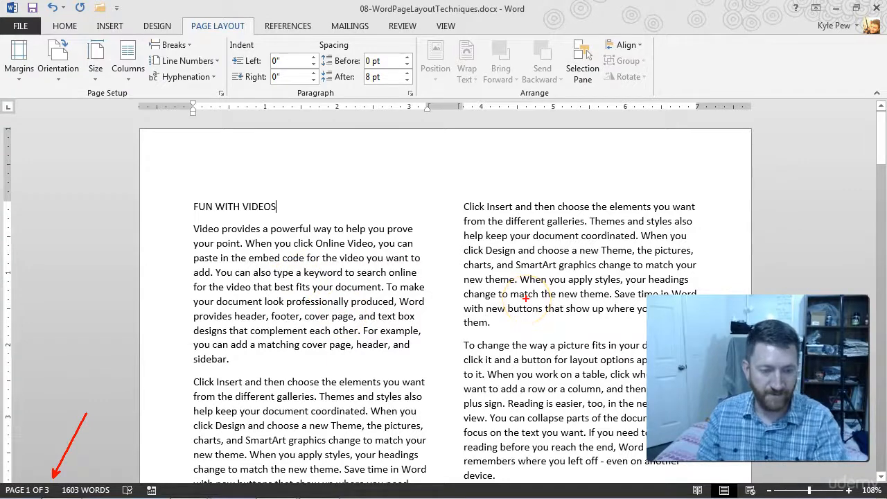
scroll(down, 3)
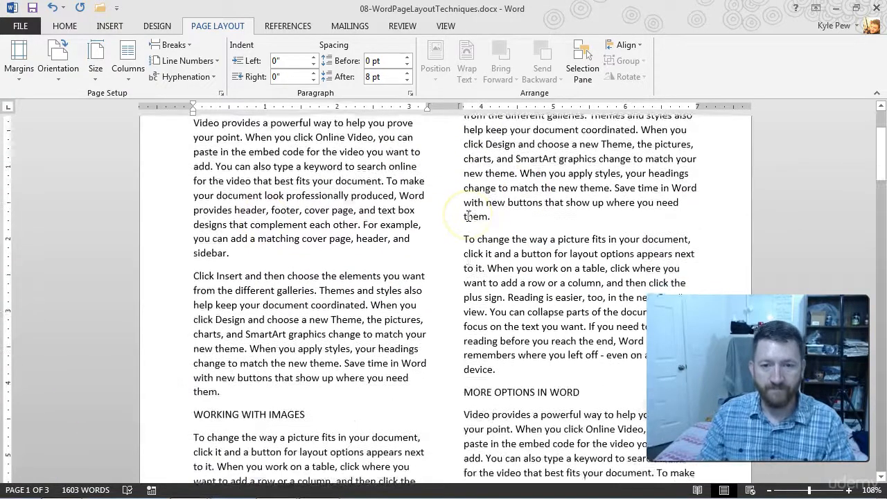
scroll(down, 3)
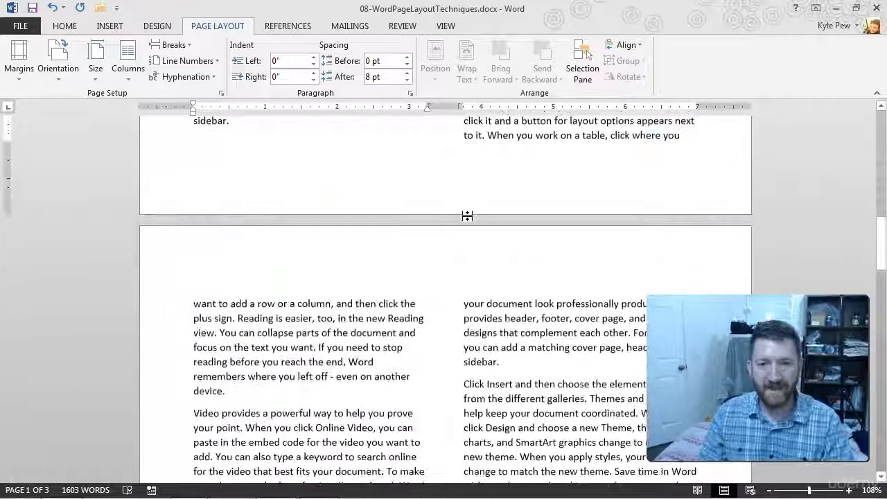
scroll(down, 3)
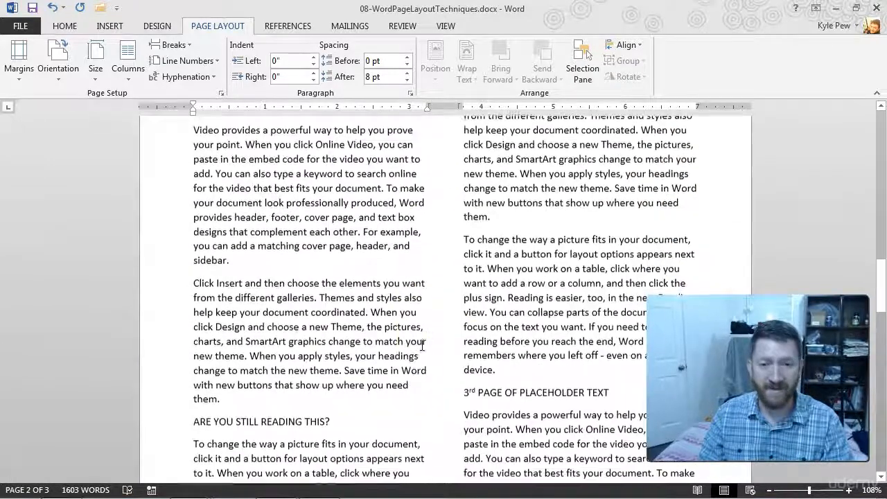
scroll(down, 3)
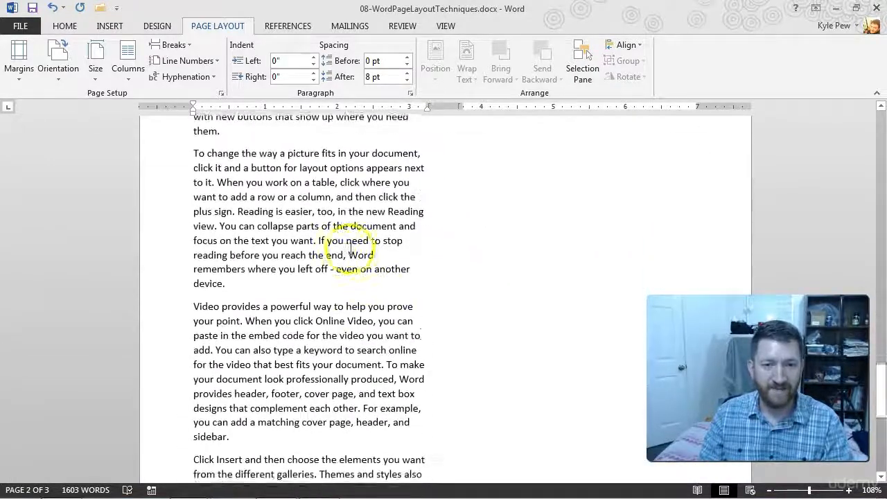
scroll(down, 3)
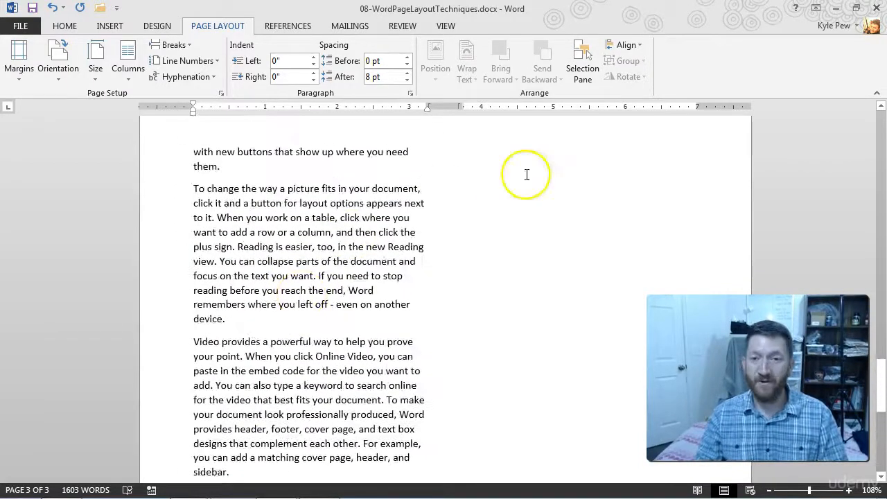
scroll(down, 3)
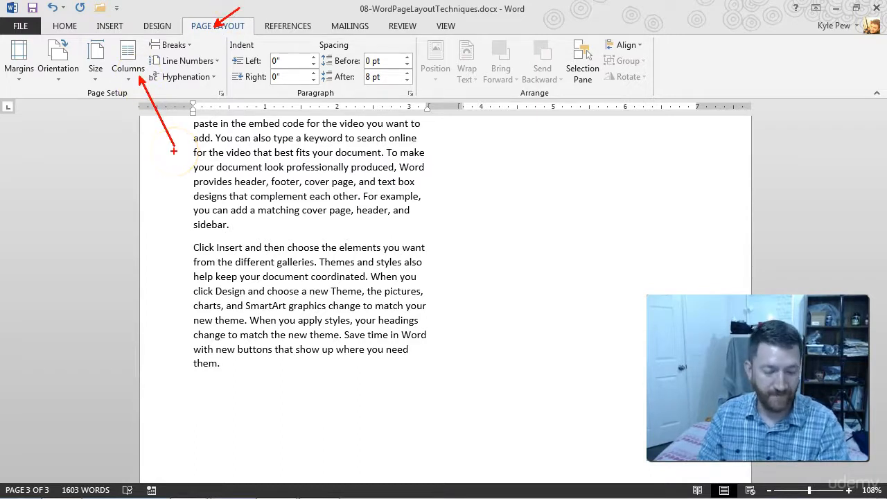
- Try the Left layout with a narrow left column, then revert to two equal columns
click(127, 58)
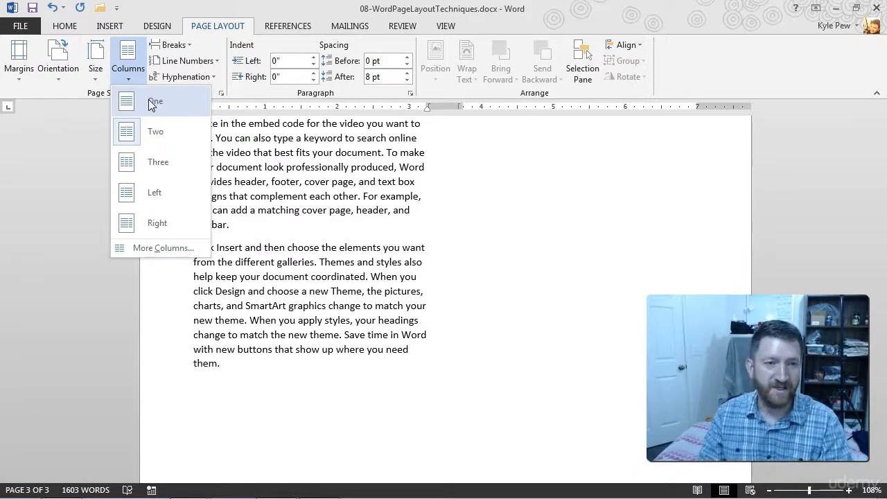
mouse_move(160, 161)
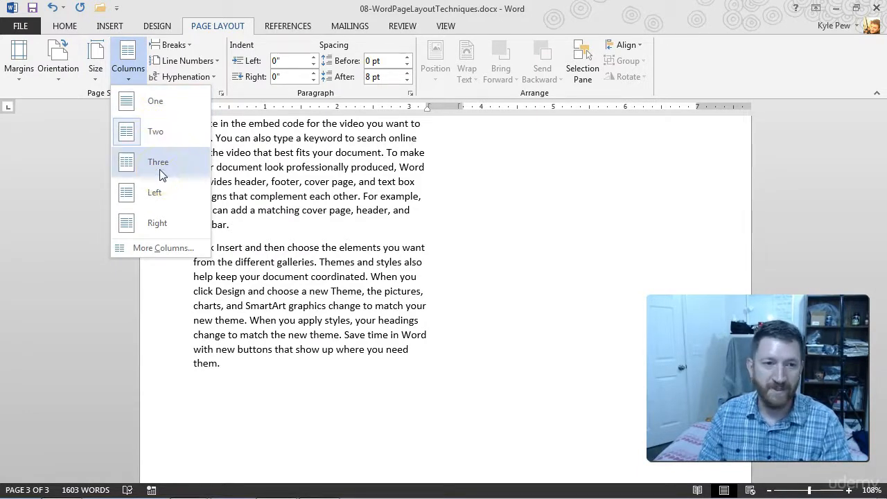
mouse_move(127, 192)
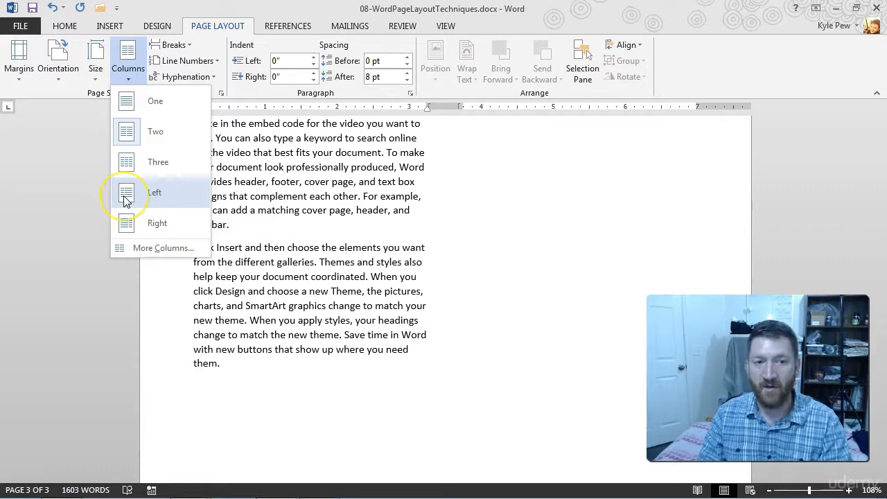
mouse_move(158, 222)
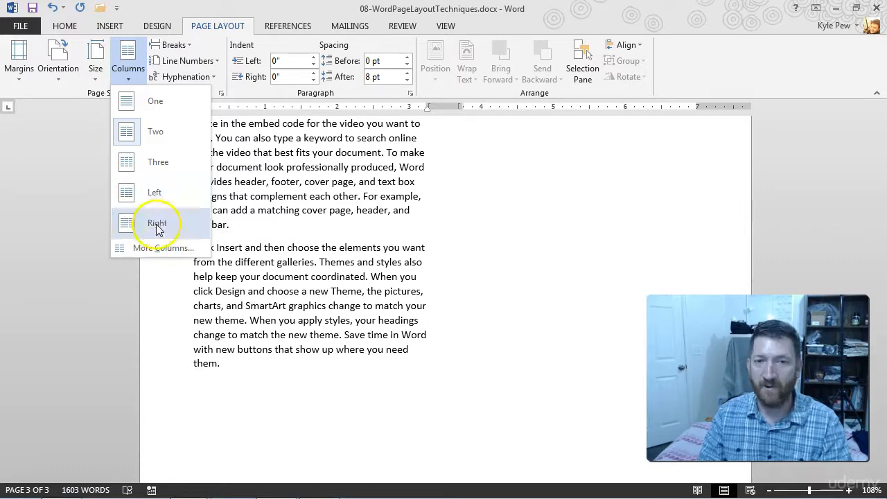
mouse_move(155, 192)
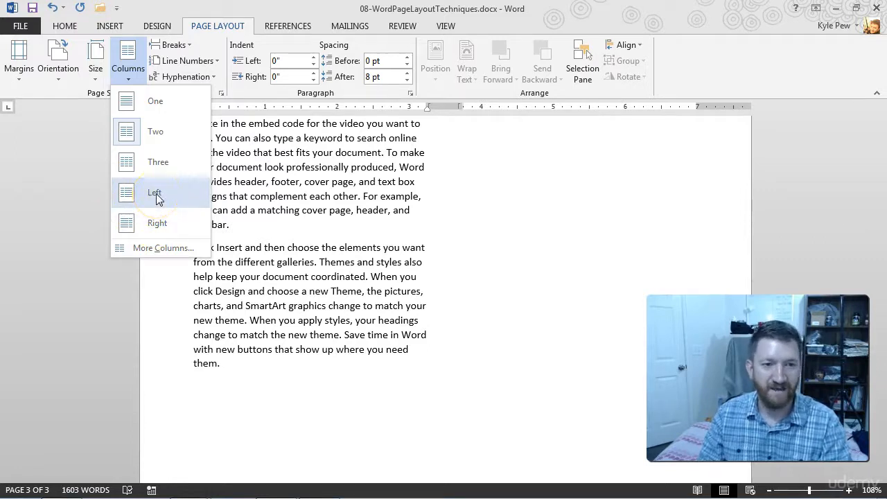
click(155, 192)
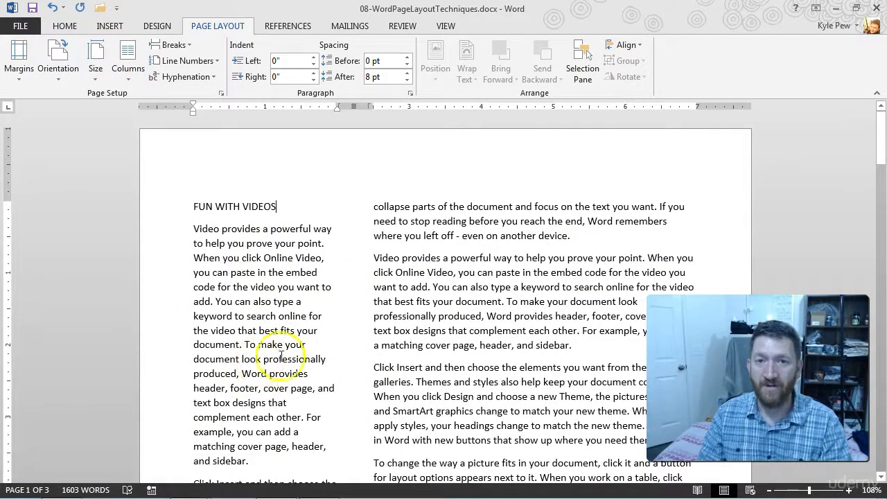
mouse_move(138, 169)
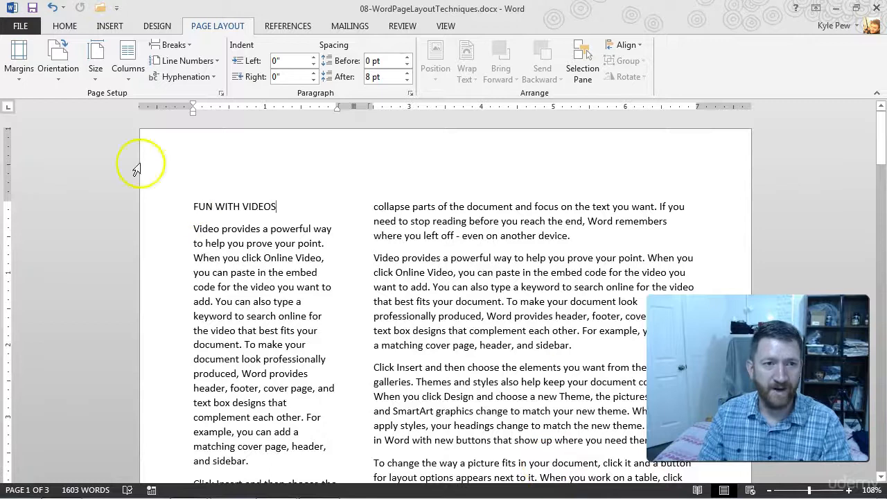
click(128, 58)
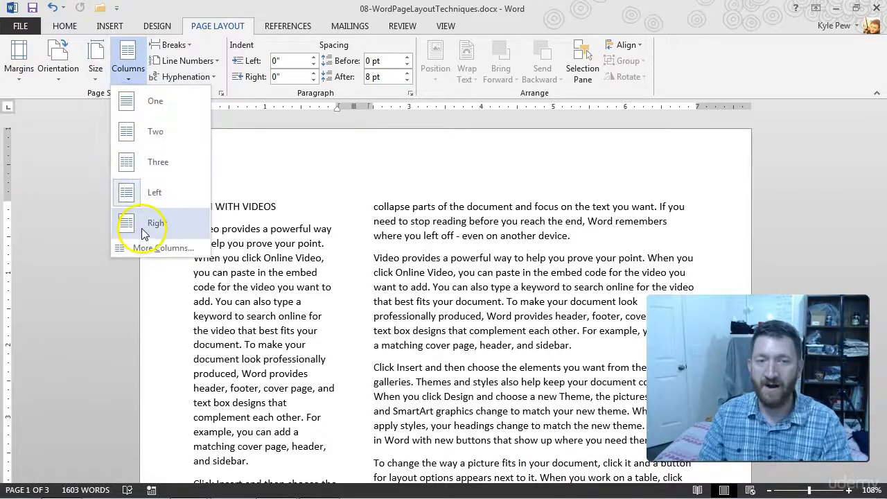
mouse_move(155, 132)
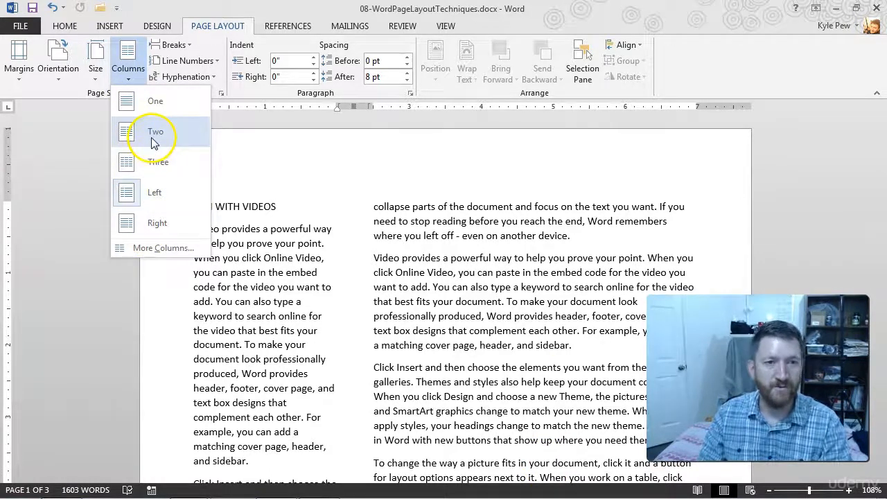
click(155, 132)
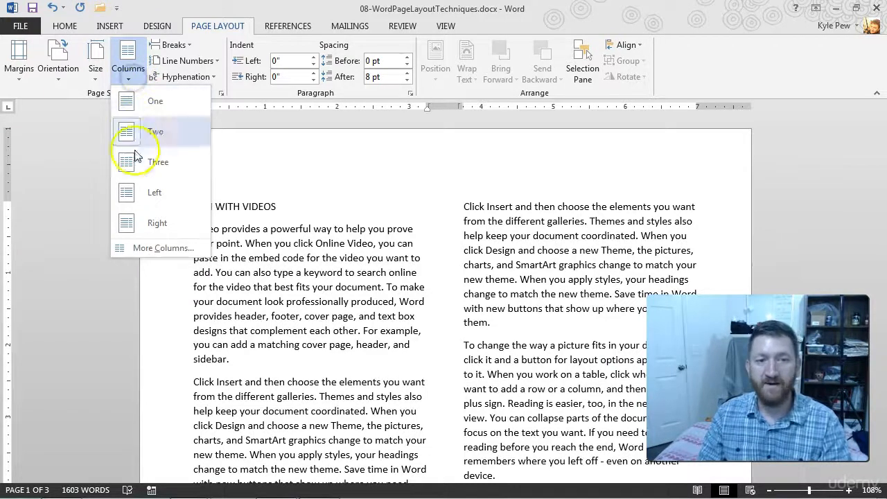
mouse_move(164, 246)
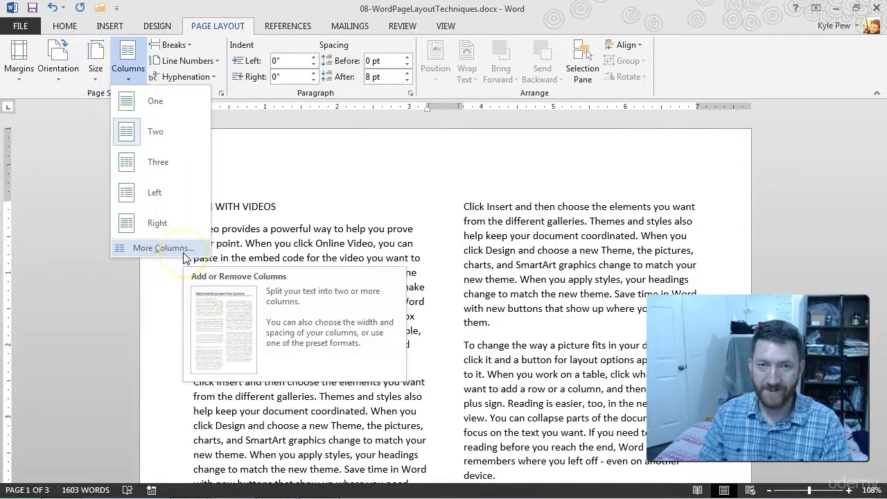
- In More Columns, enable Line between so a vertical rule separates the two columns
click(163, 247)
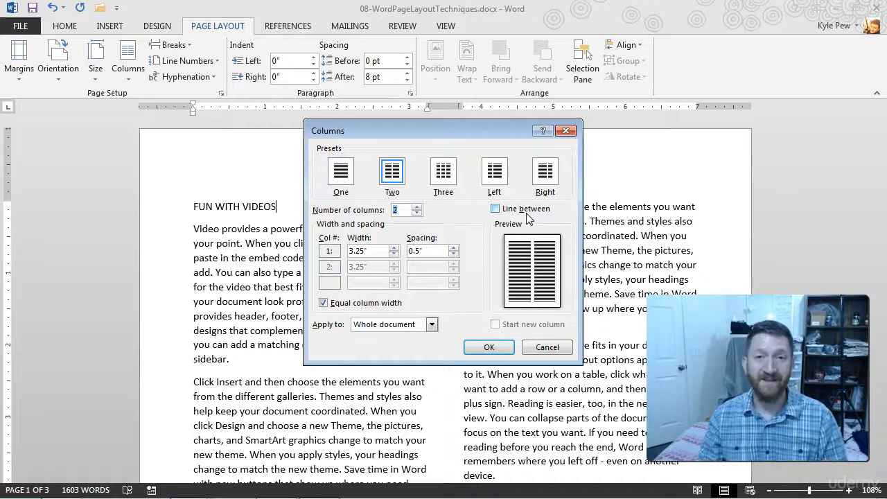
click(495, 208)
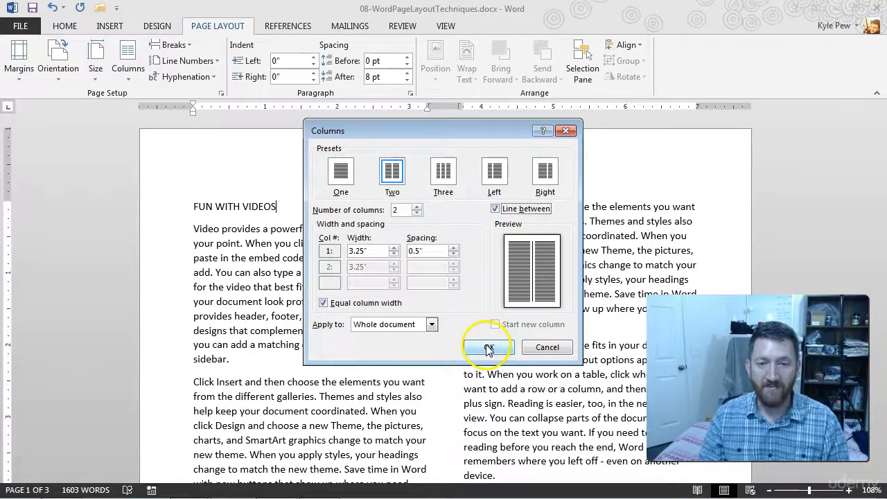
click(488, 347)
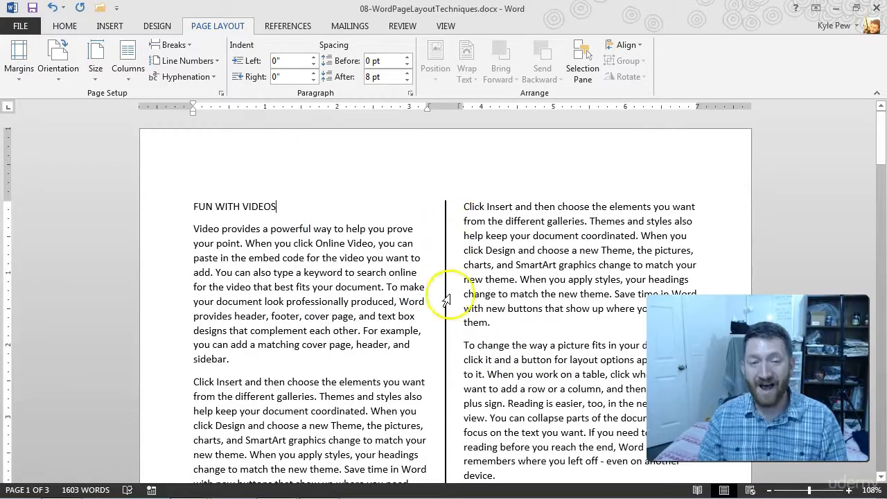
scroll(down, 3)
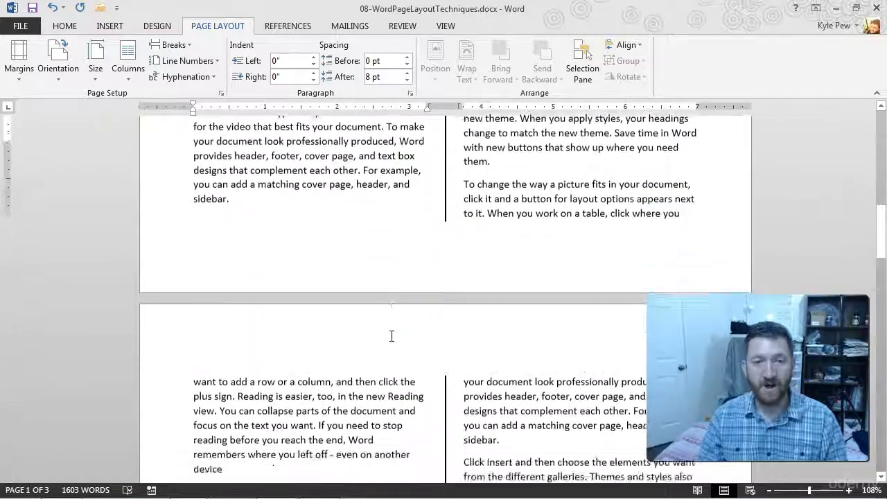
scroll(down, 3)
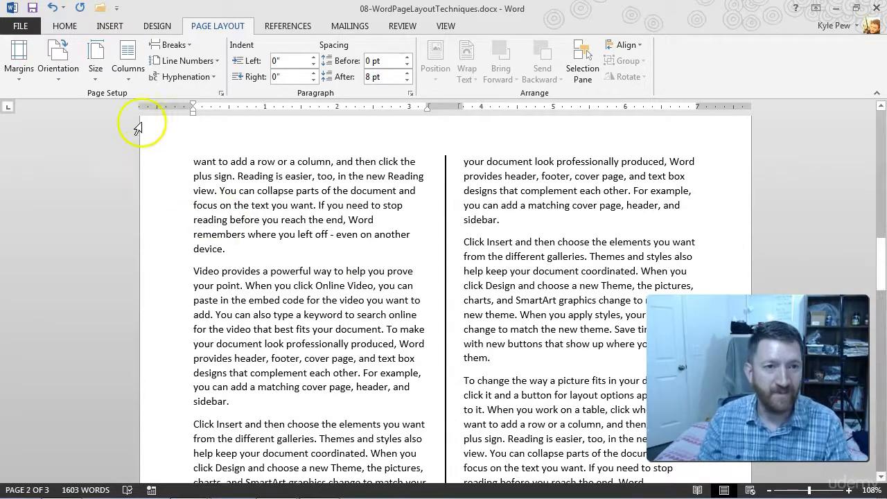
click(128, 58)
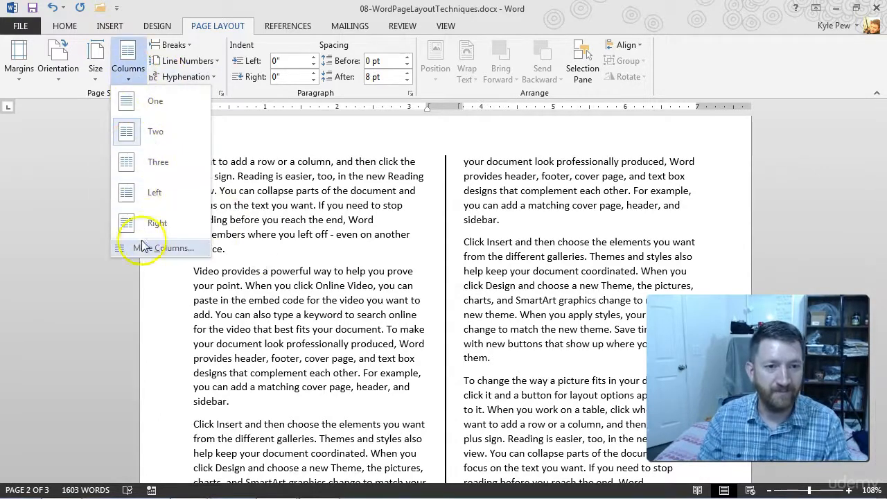
click(167, 246)
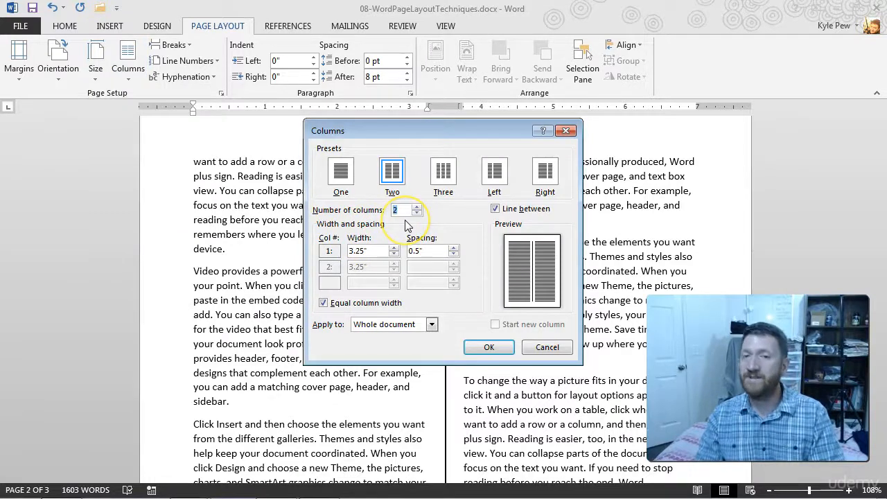
mouse_move(330, 252)
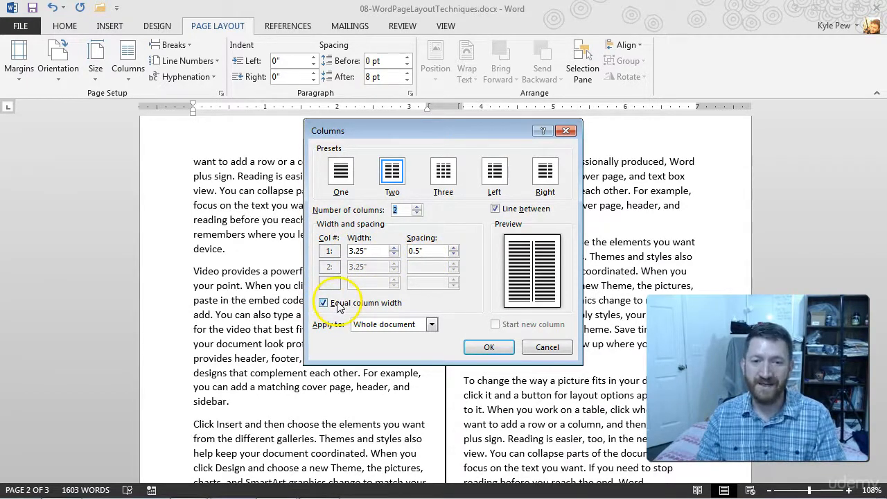
mouse_move(386, 307)
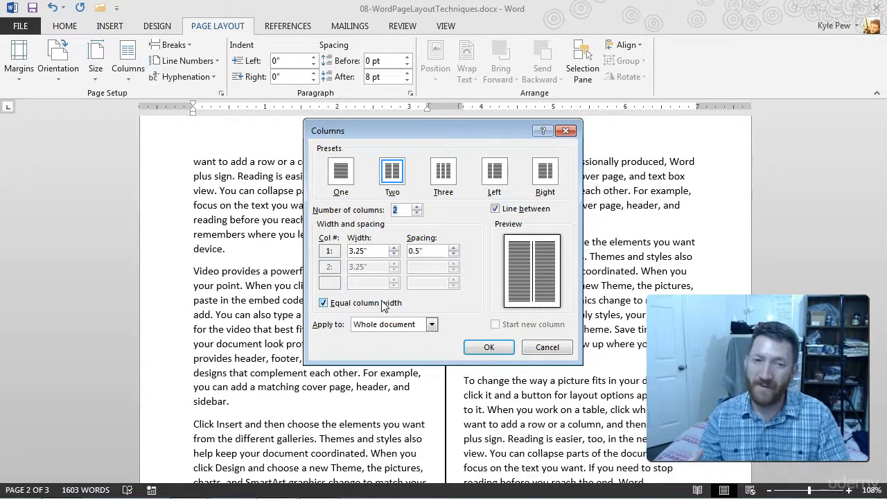
click(488, 346)
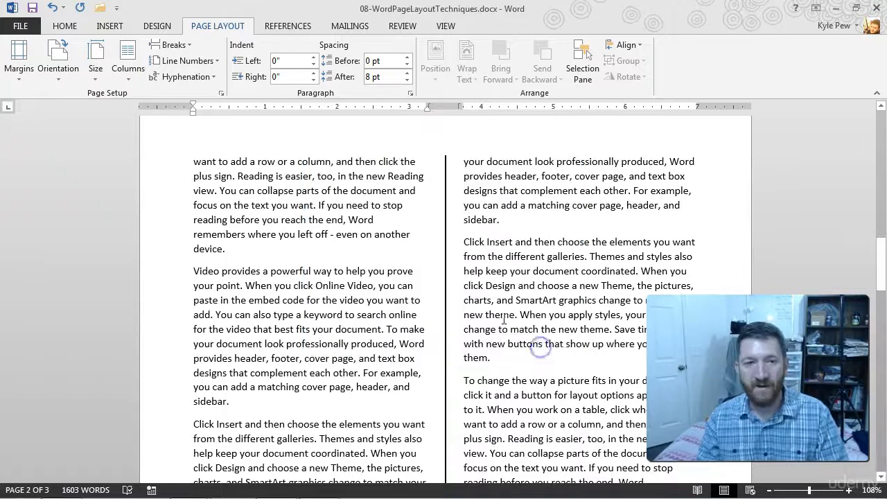
click(128, 58)
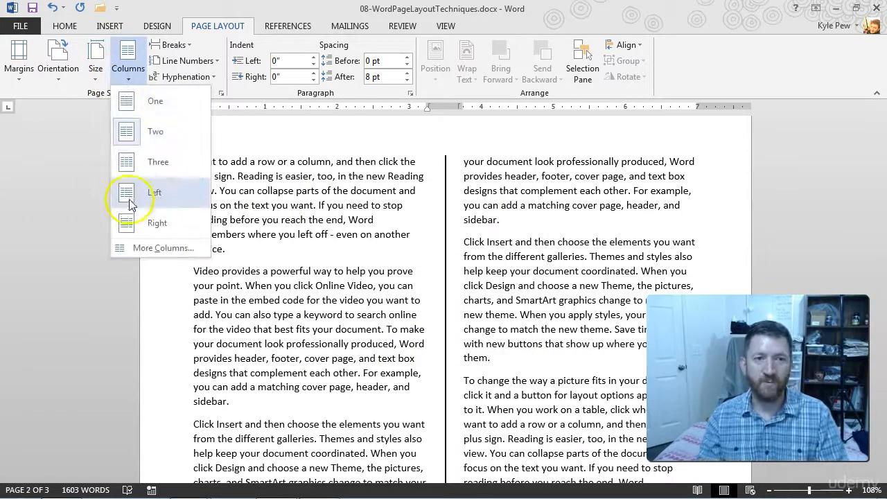
mouse_move(128, 131)
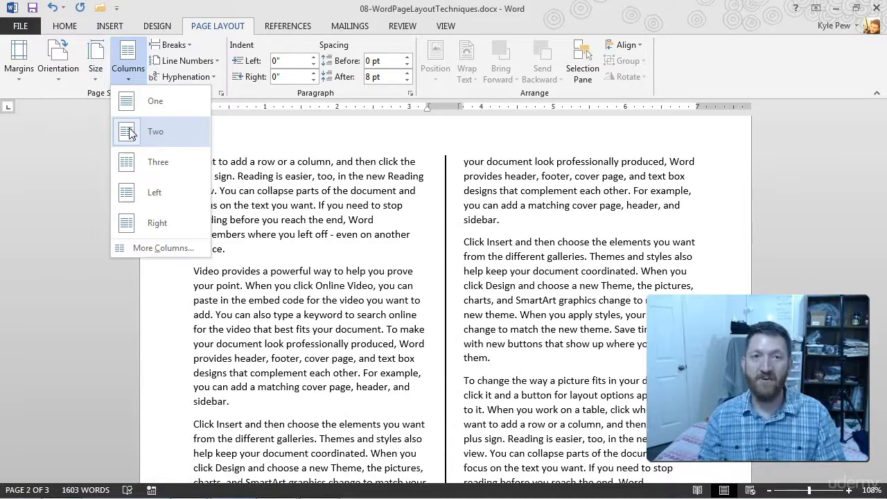
mouse_move(147, 252)
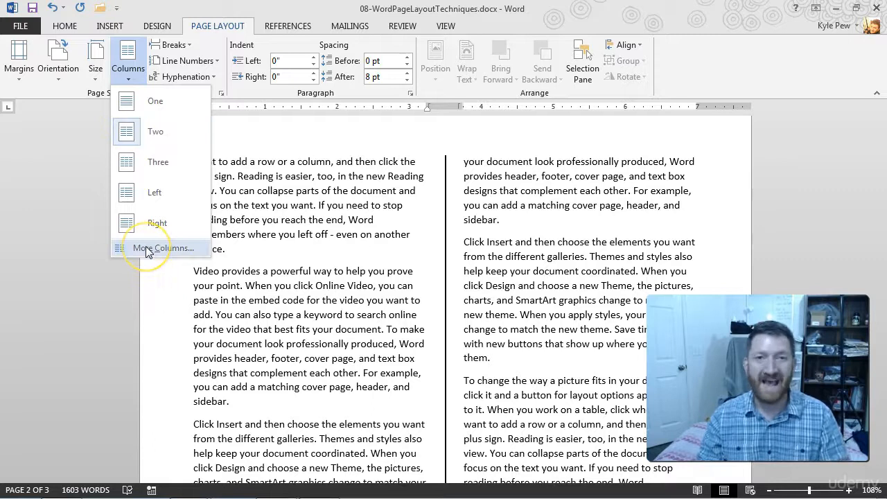
mouse_move(163, 248)
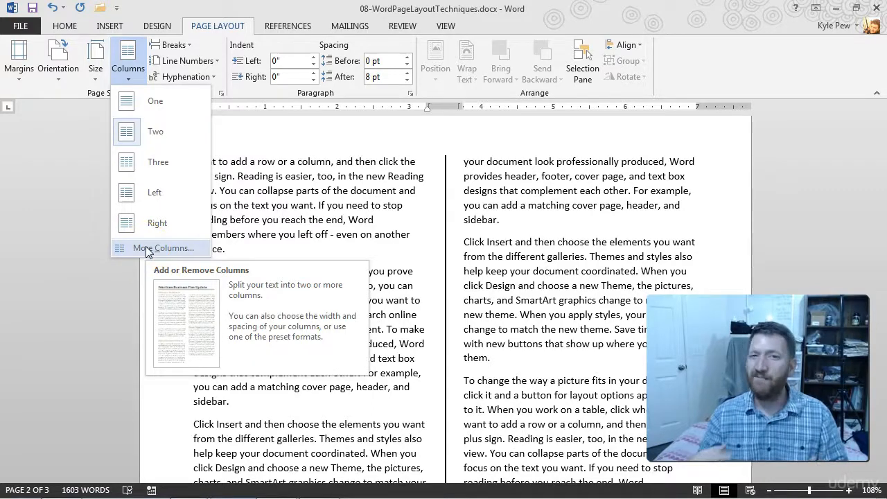